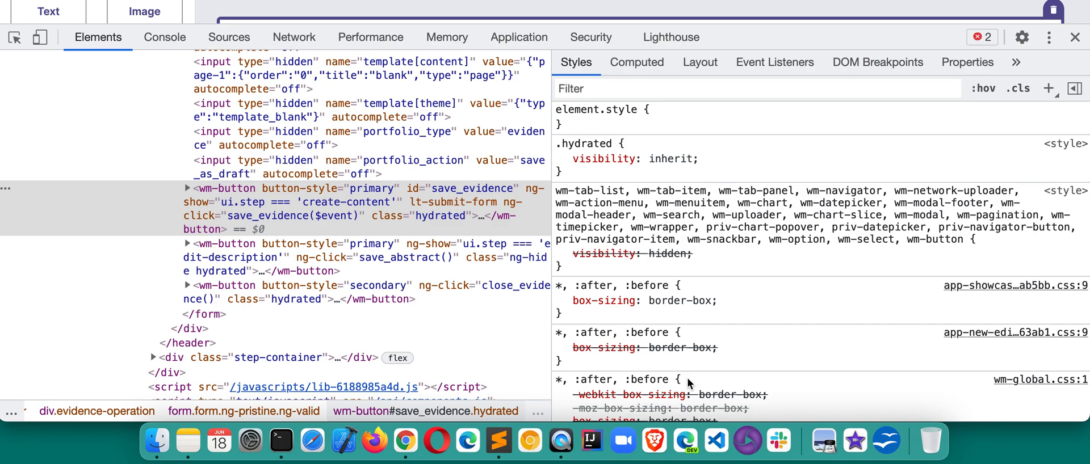
pyautogui.moveTo(663, 377)
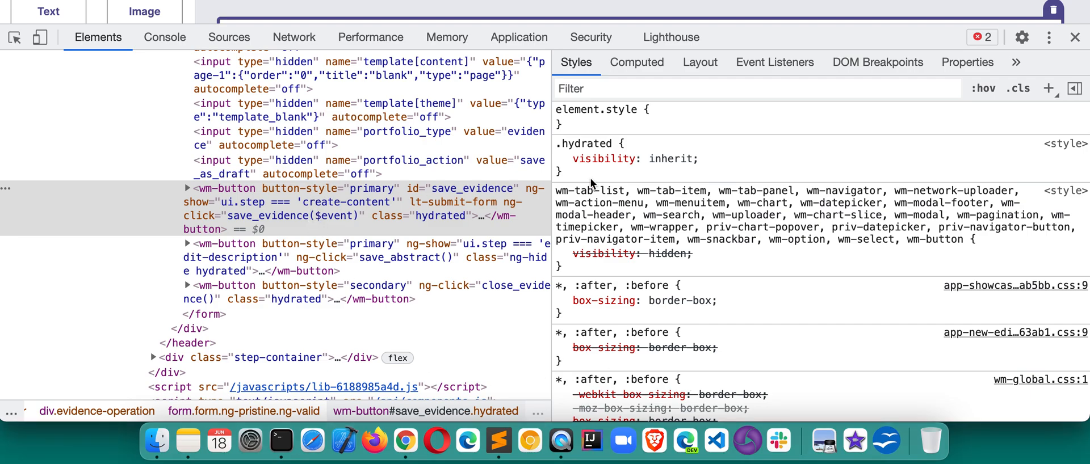
# Reveal the hidden sidebar panes list offering Accessibility and SelectorsHub.
pyautogui.click(1016, 62)
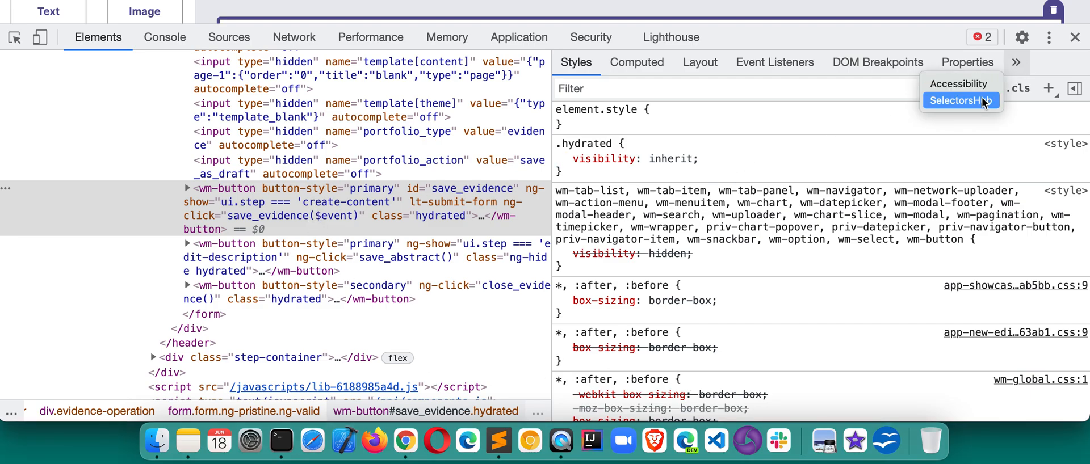
# Switch to the SelectorsHub pane to see id, Rel cssSelector, Rel XPath and JS Path for save_evidence.
pyautogui.click(960, 101)
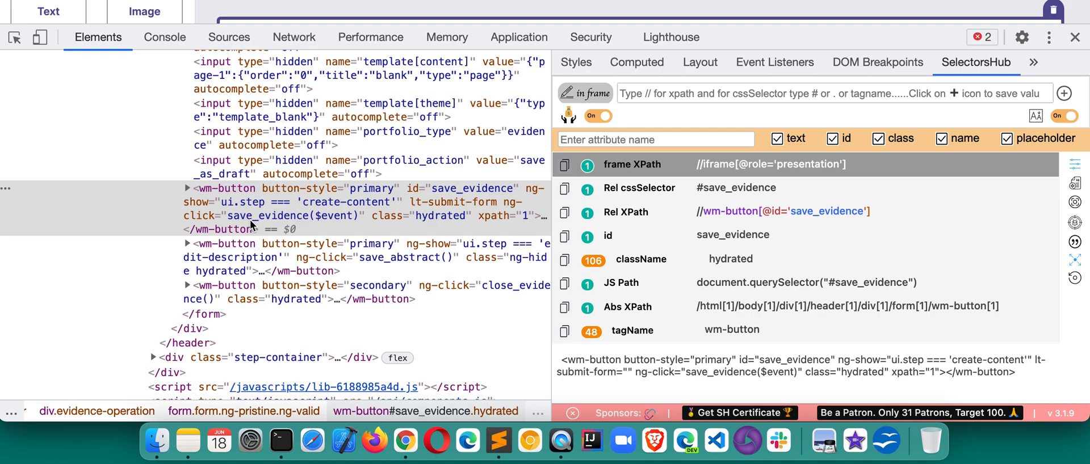
pyautogui.scroll(-3)
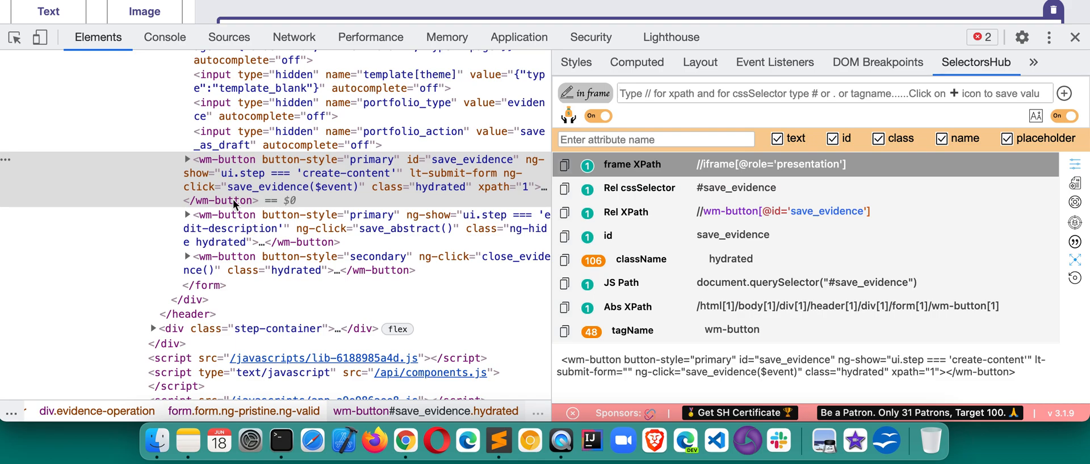
# Expand save_evidence through its #shadow-root to the inner button and inspect that button.
pyautogui.click(188, 160)
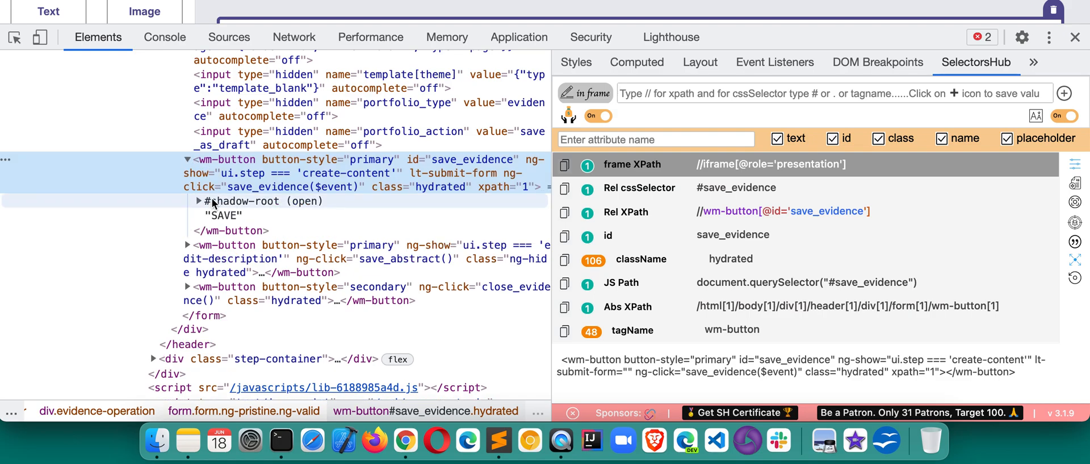
pyautogui.click(198, 201)
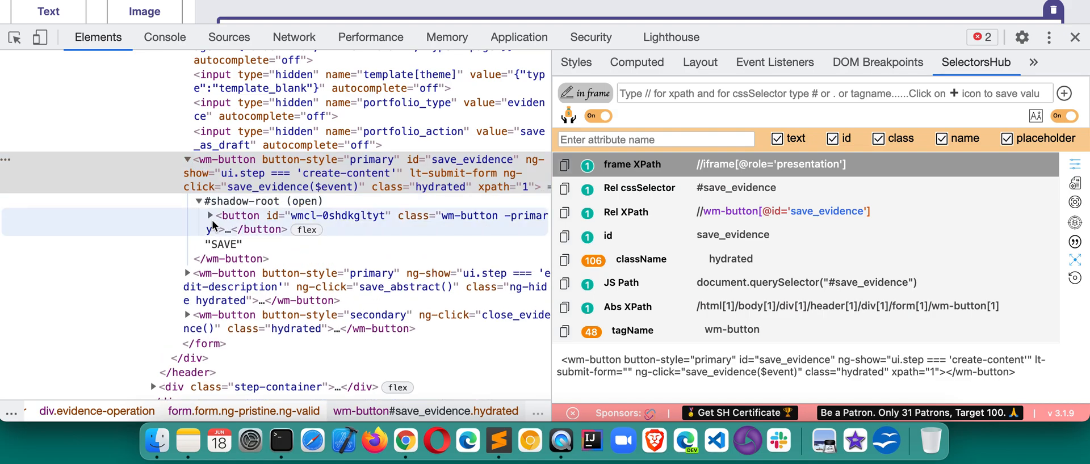
pyautogui.click(210, 215)
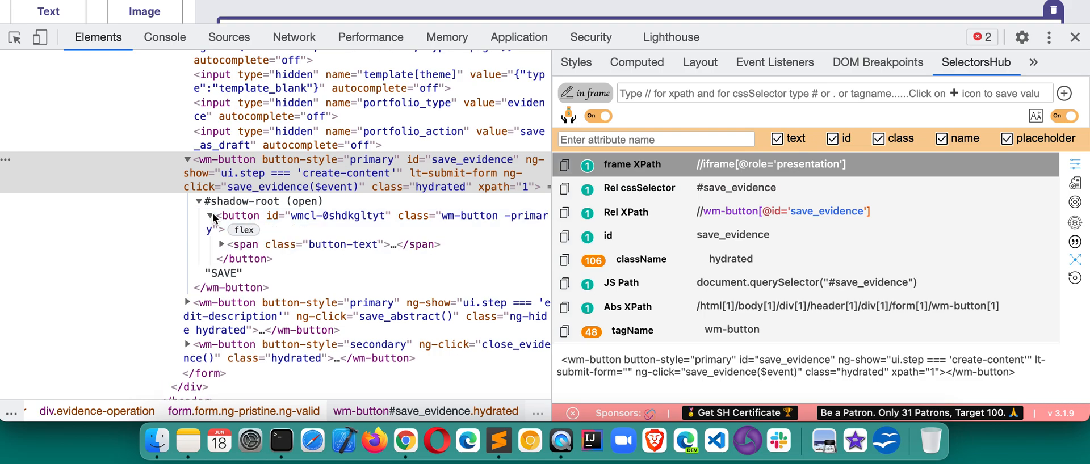
pyautogui.moveTo(243, 216)
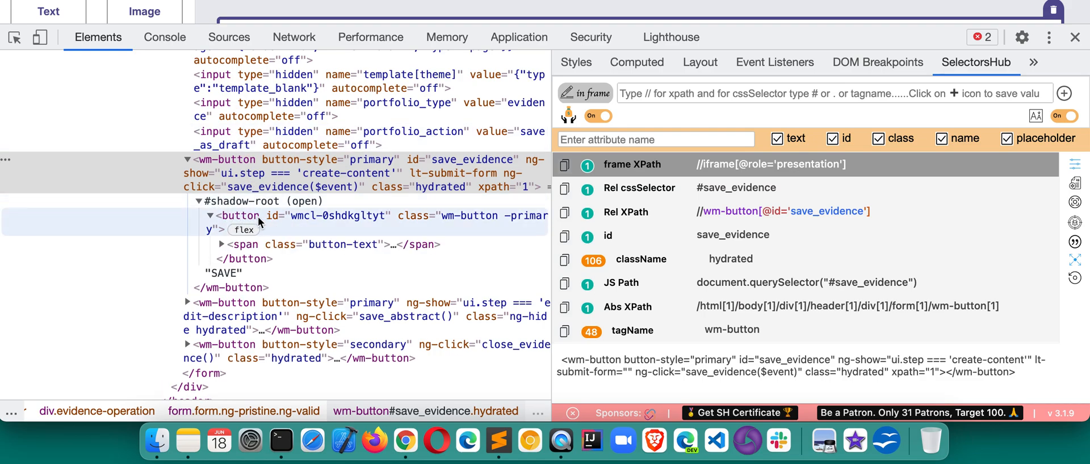
pyautogui.click(239, 216)
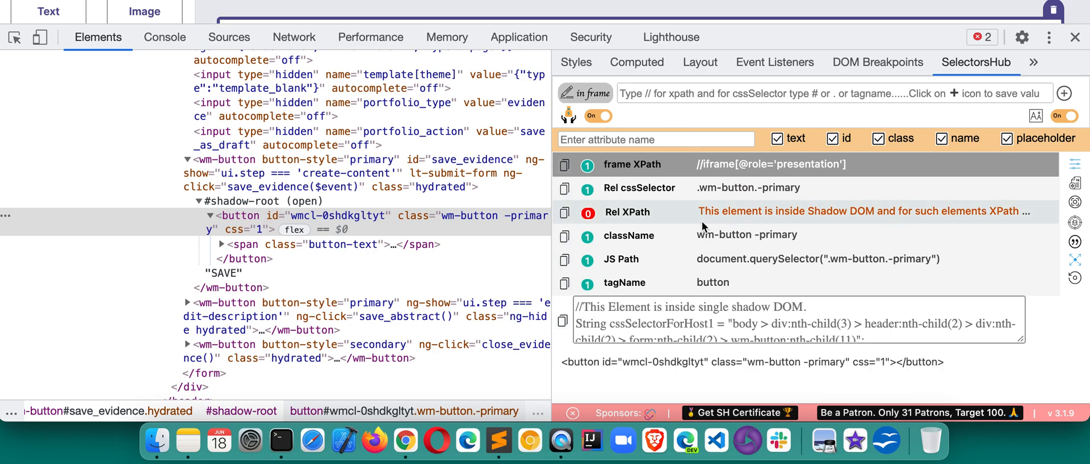
pyautogui.moveTo(651, 319)
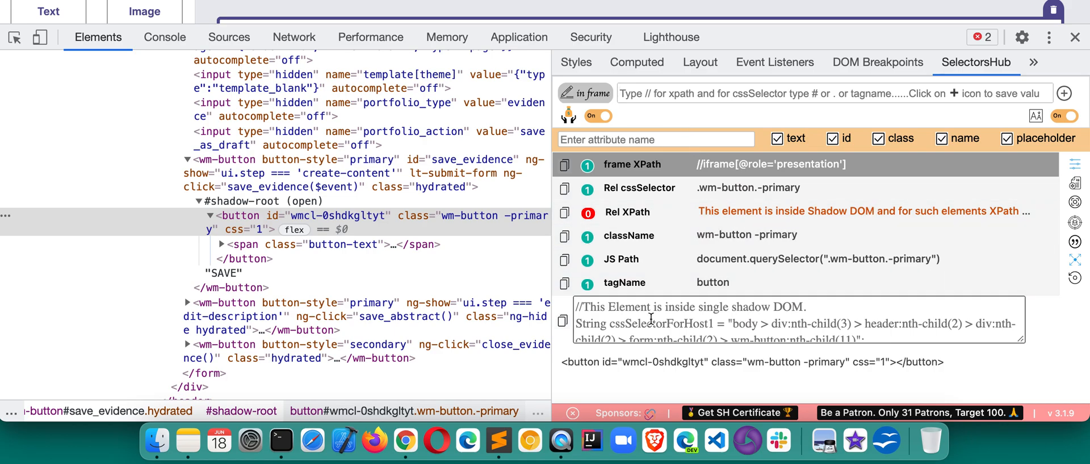
pyautogui.moveTo(288, 211)
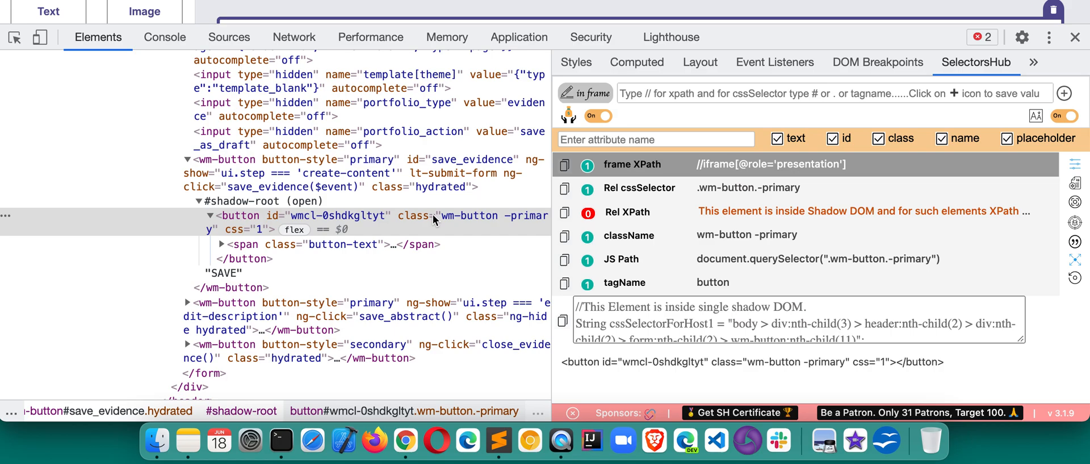
# Review SelectorsHub's Rel cssSelector, className, JS Path and shadow DOM code box for the inner button.
pyautogui.click(822, 332)
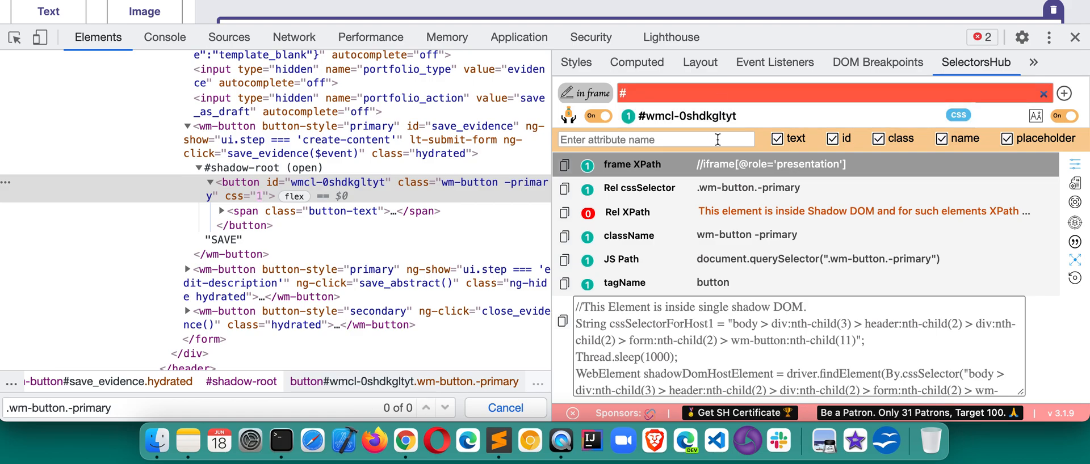
# Query #wmcl-0shdkgltyt in SelectorsHub to confirm it matches exactly one element.
pyautogui.write('#wmcl-0shdkgltyt')
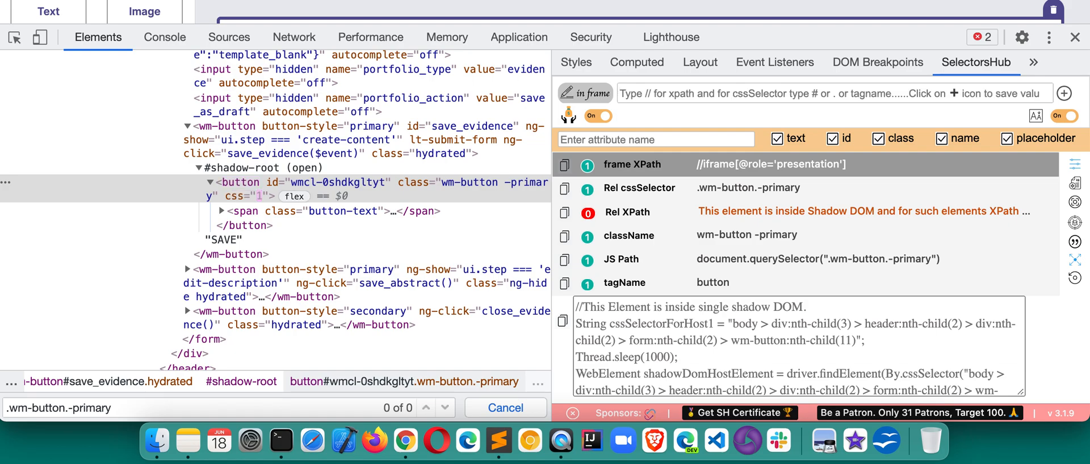
pyautogui.moveTo(444, 188)
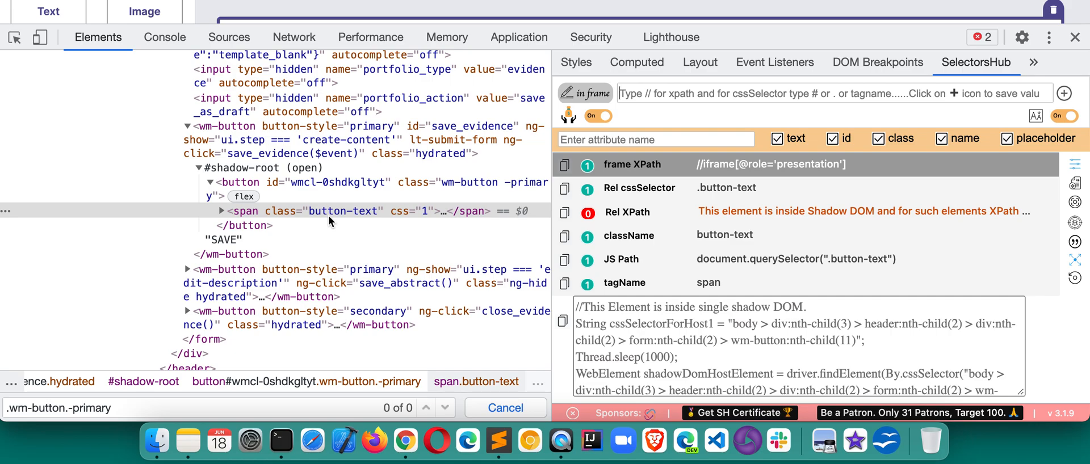
# Inspect the span.button-text node and expand it to reveal its slot.
pyautogui.click(221, 211)
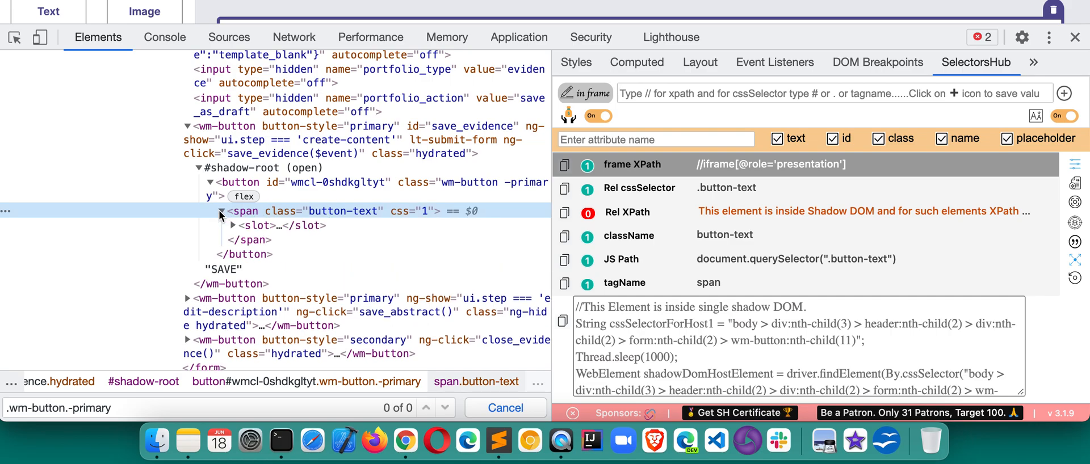